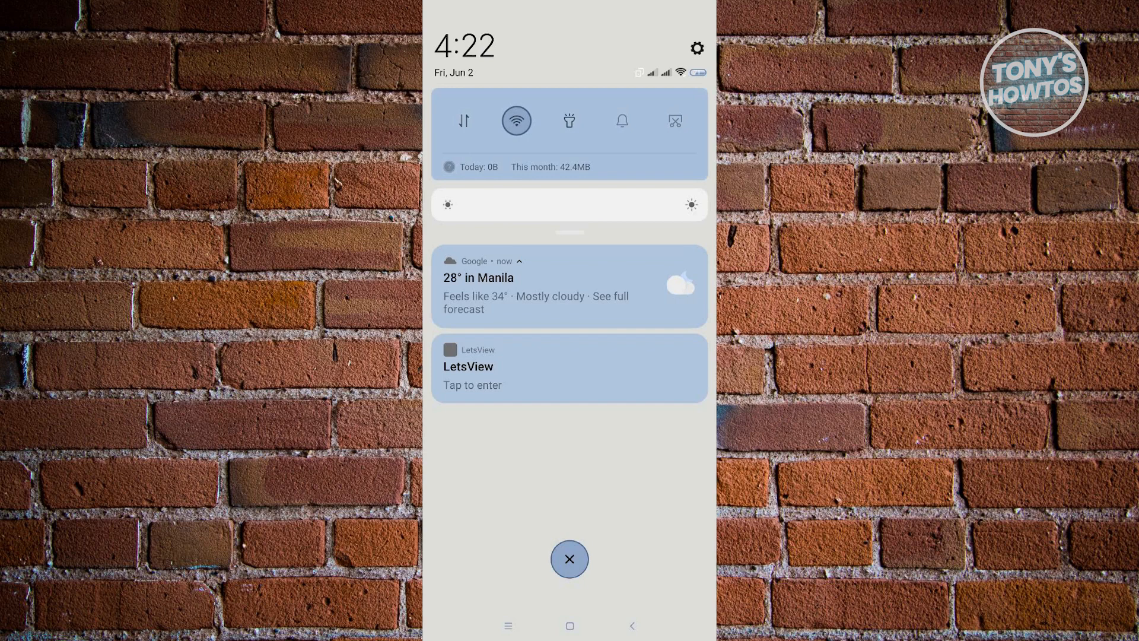
Enter Settings from the notification shade gear and reach the Apps entry in the list.
{"action": "left_click", "coordinate": [696, 48]}
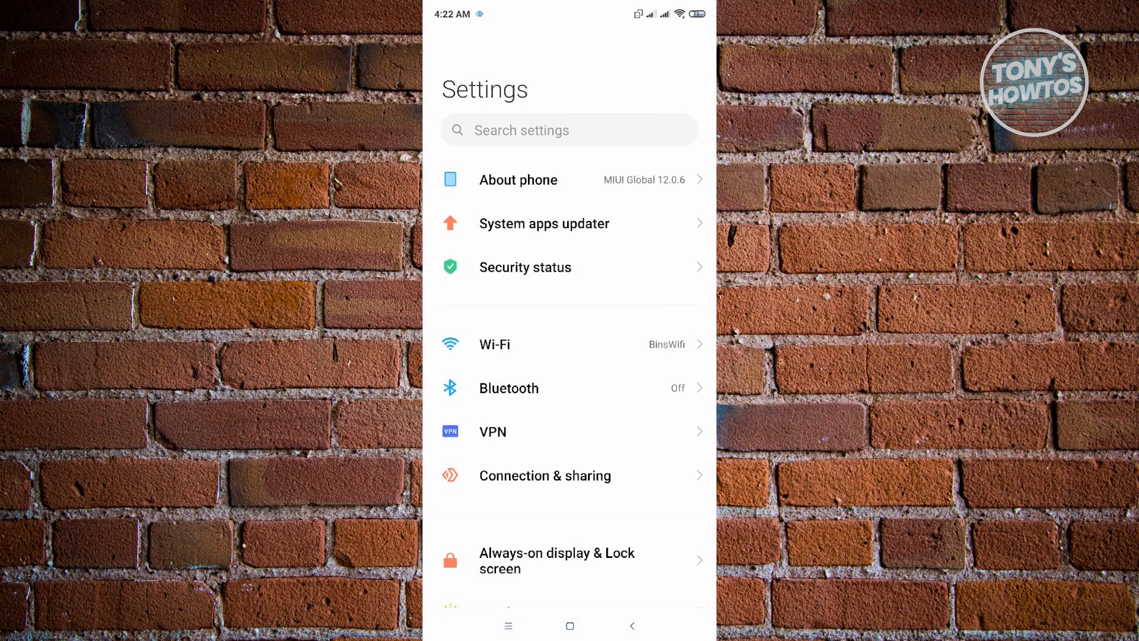
{"action": "scroll", "scroll_direction": "down", "scroll_amount": 3}
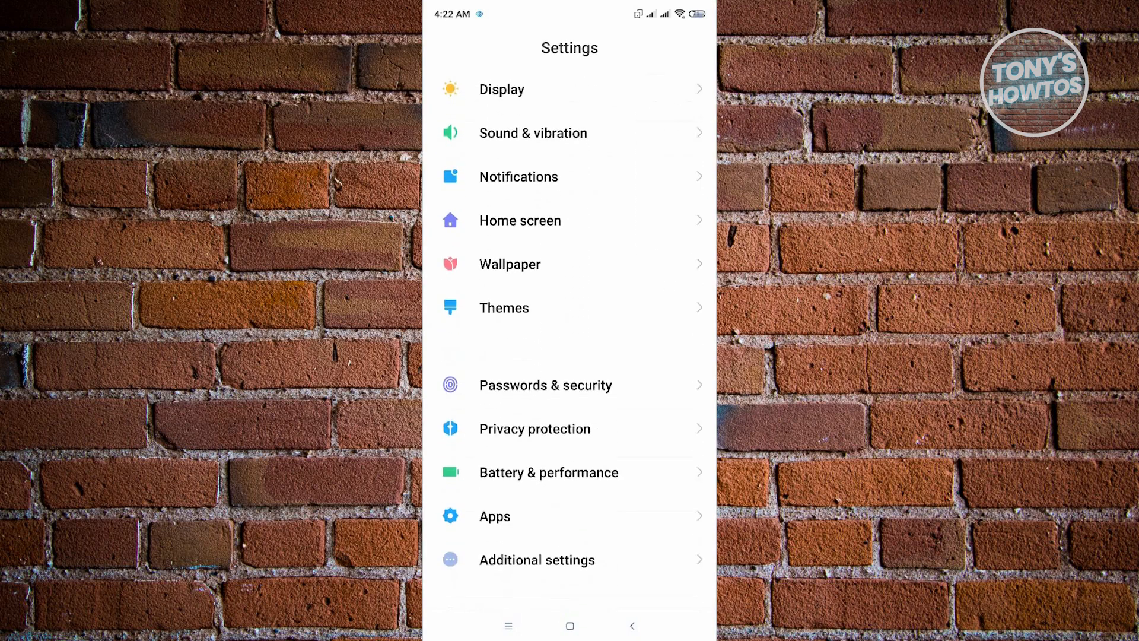
{"action": "scroll", "scroll_direction": "down", "scroll_amount": 3}
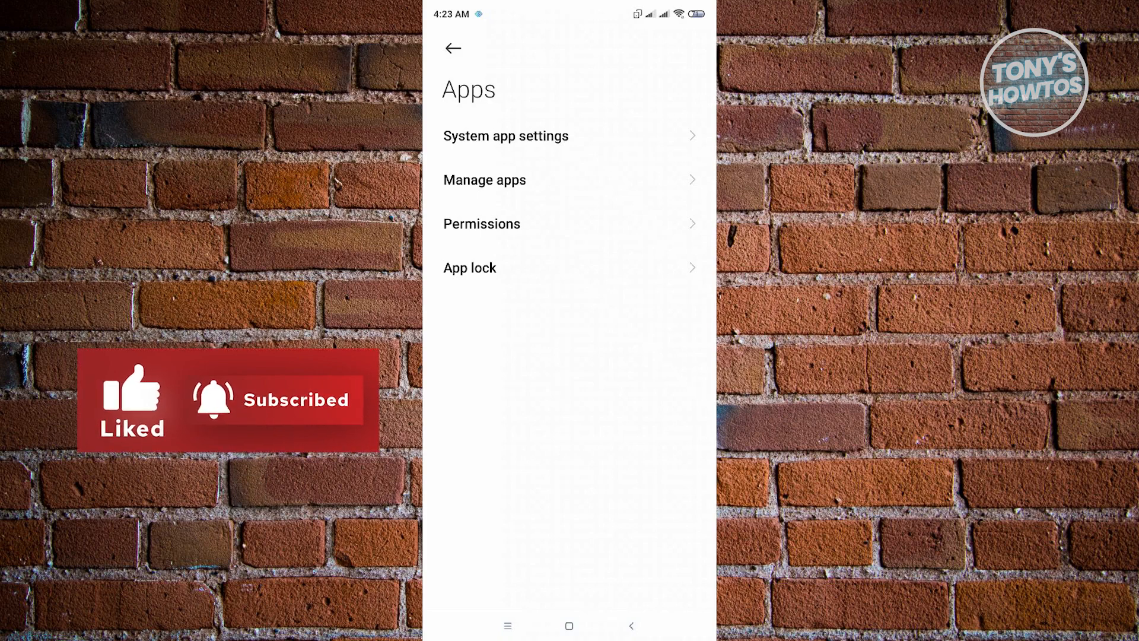
From Manage apps, reach Alibaba.com's app info and its Clear data choices.
{"action": "left_click", "coordinate": [484, 179]}
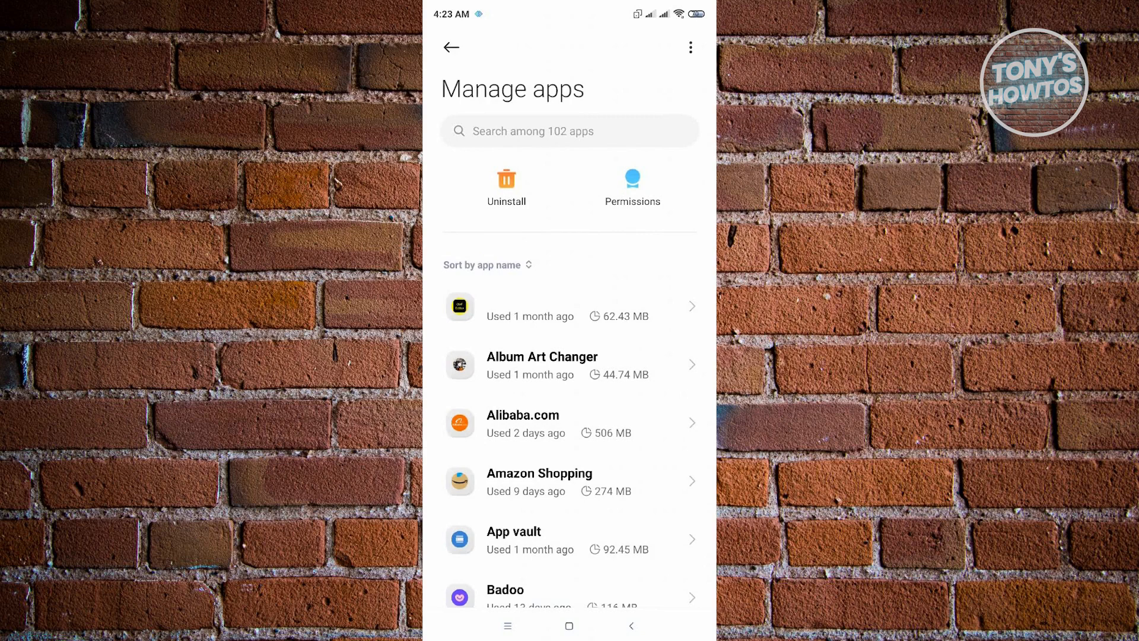
{"action": "left_click", "coordinate": [568, 422]}
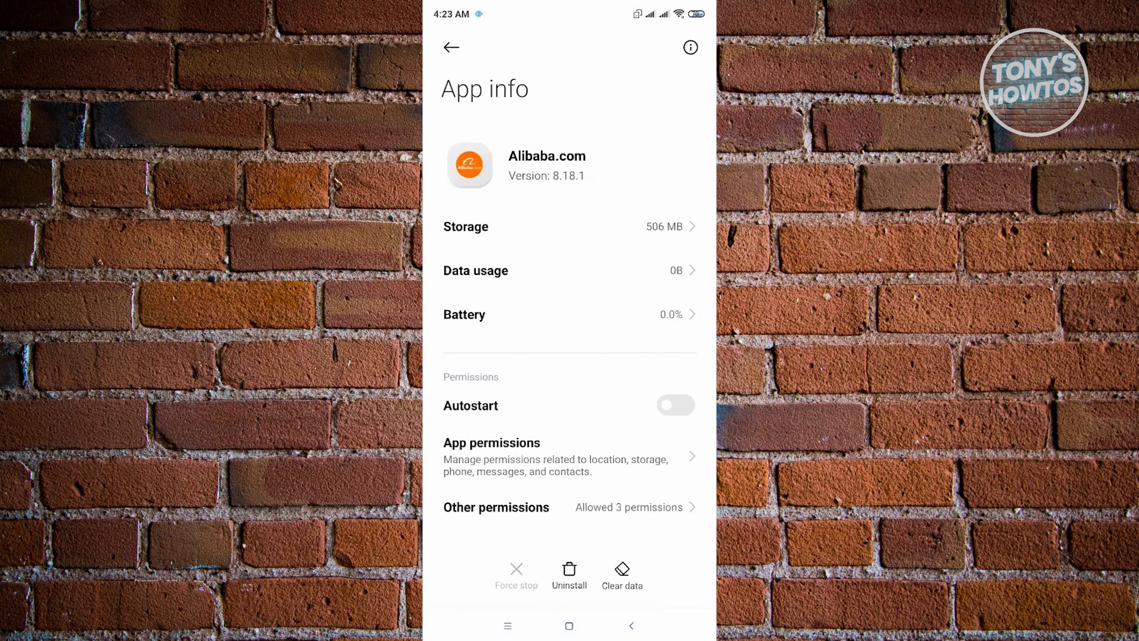
{"action": "left_click", "coordinate": [621, 574]}
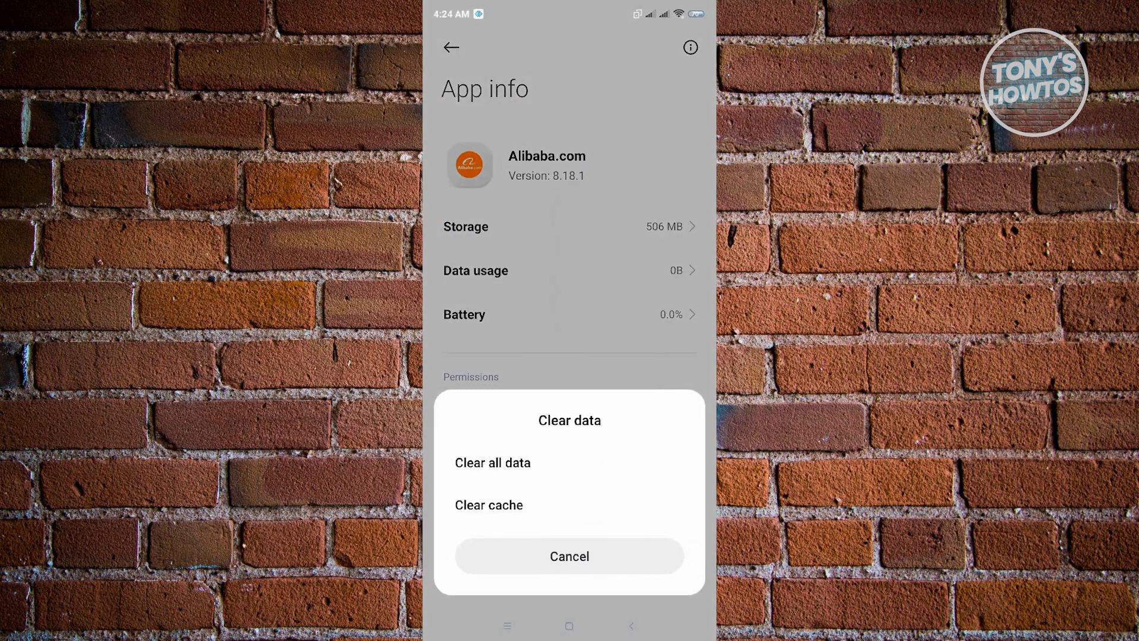
Clear only Alibaba.com's cache, confirm with OK, and go back to Manage apps.
{"action": "left_click", "coordinate": [488, 505]}
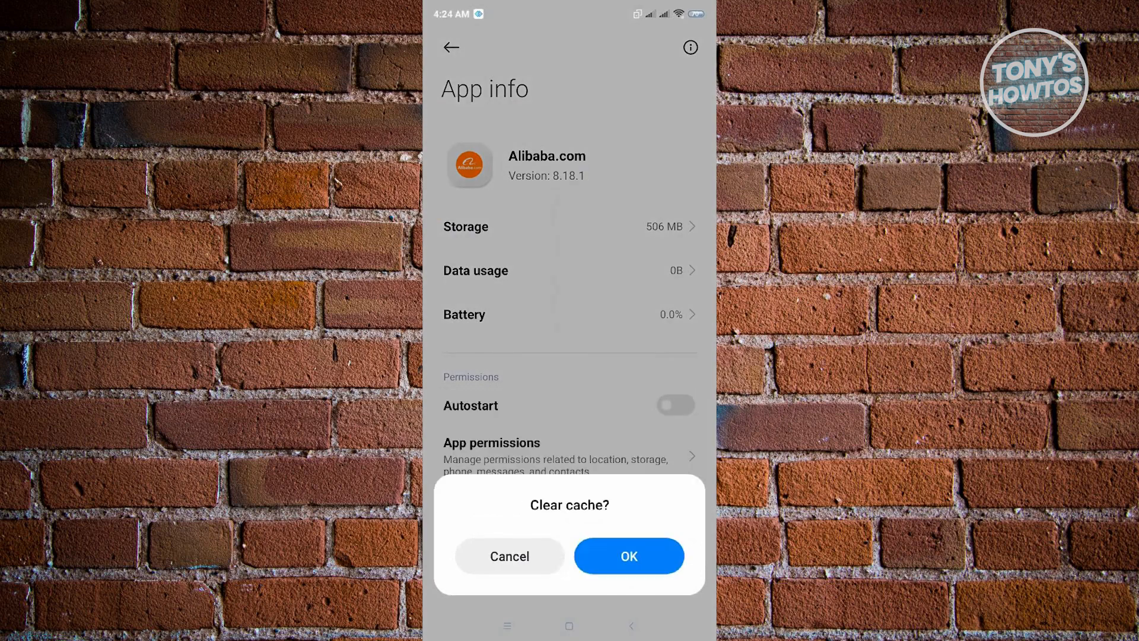
{"action": "left_click", "coordinate": [627, 555]}
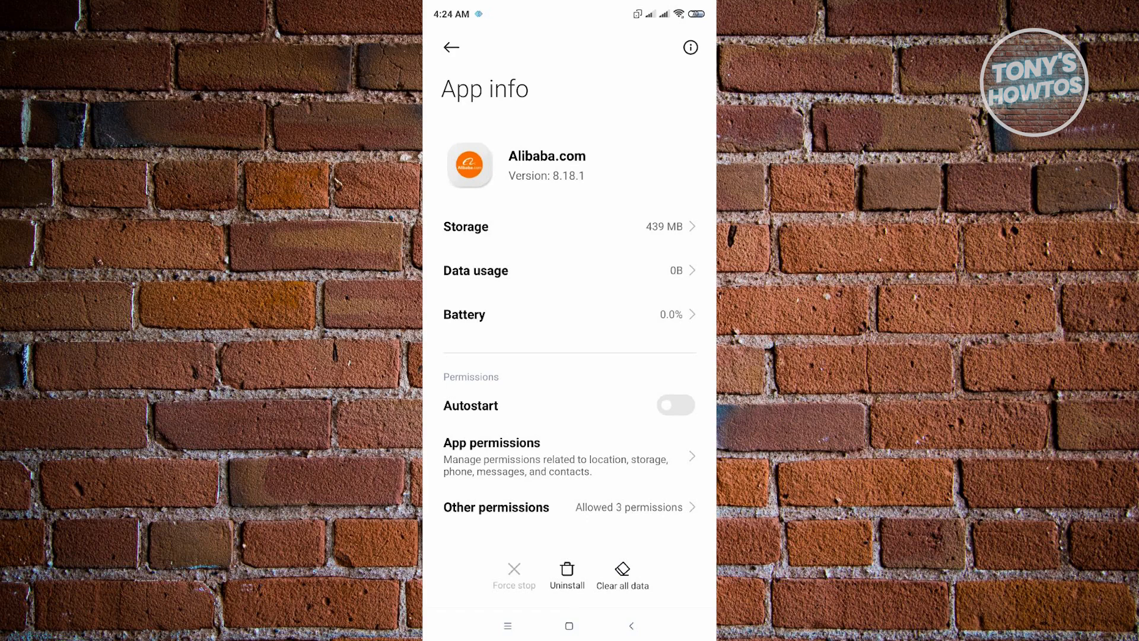
{"action": "left_click", "coordinate": [451, 48]}
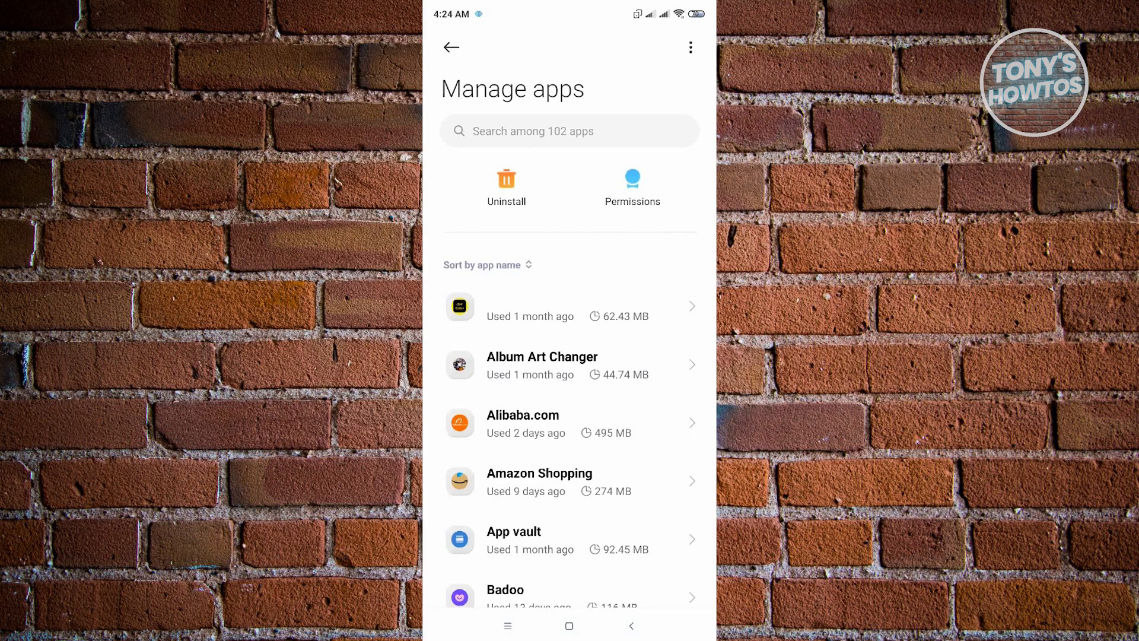
Via System app settings, reach Mi Browser's Clear data page under Other.
{"action": "left_click", "coordinate": [451, 48]}
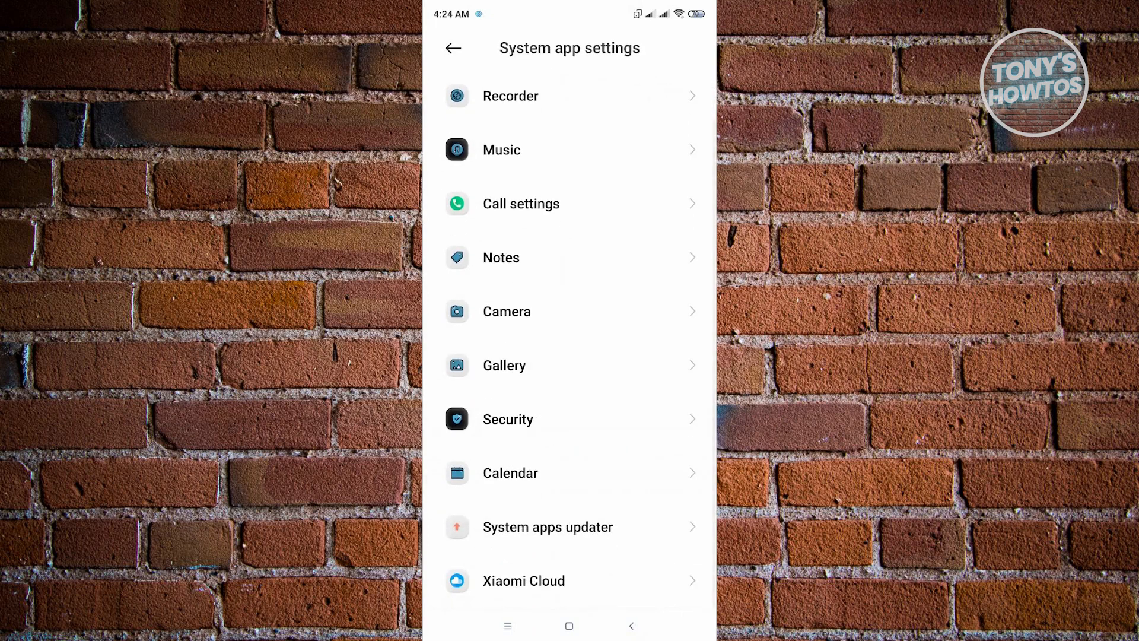
{"action": "scroll", "scroll_direction": "down", "scroll_amount": 3}
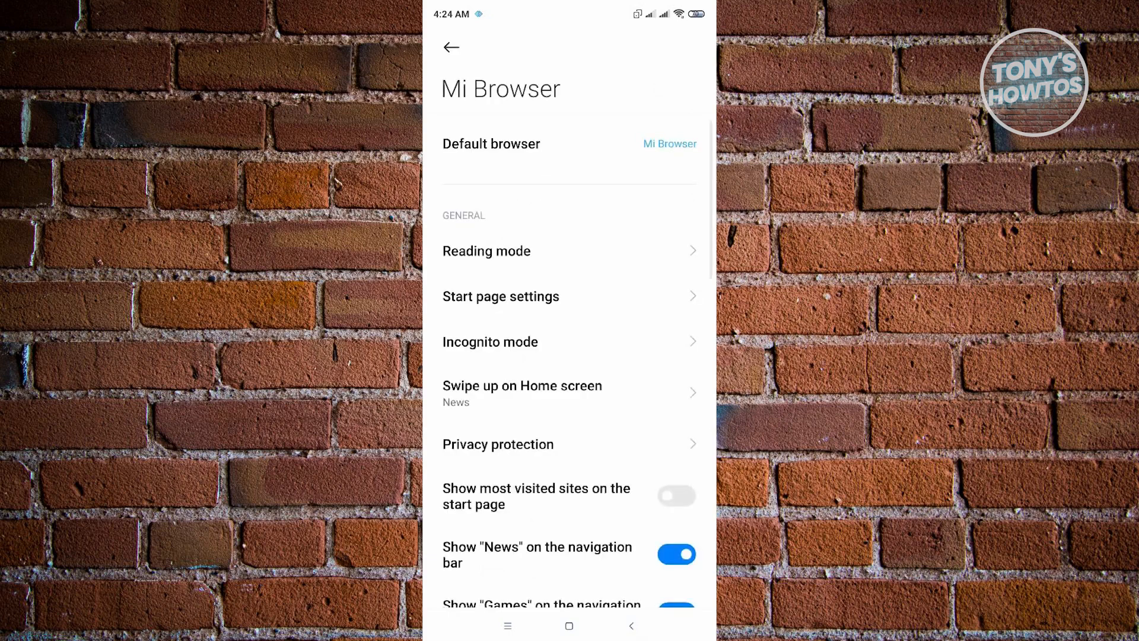
{"action": "scroll", "scroll_direction": "down", "scroll_amount": 3}
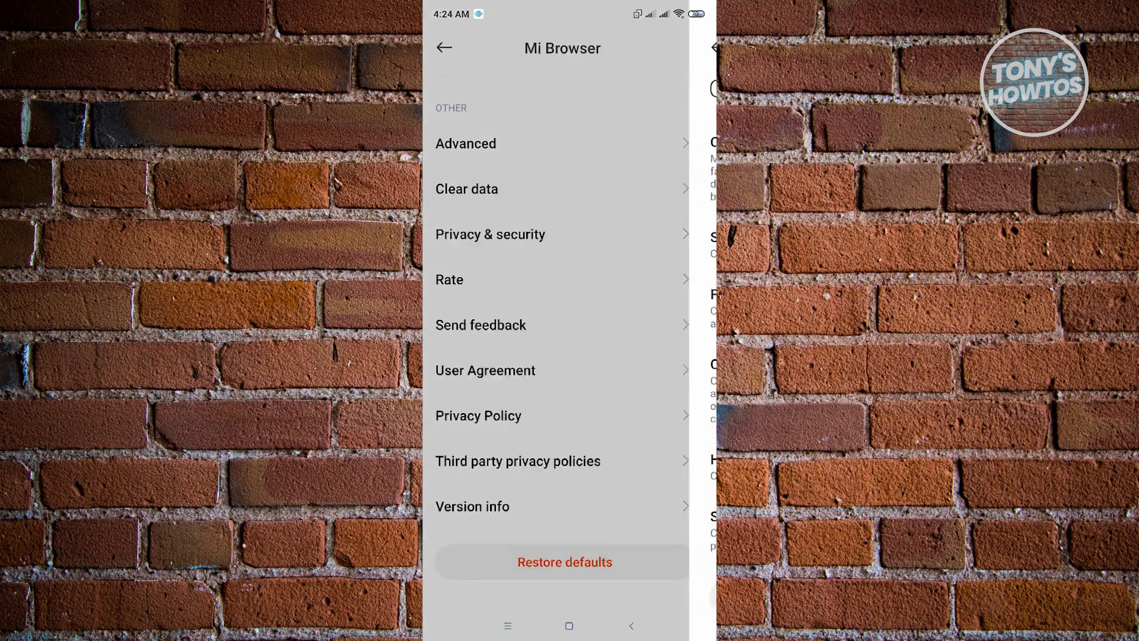
{"action": "left_click", "coordinate": [466, 189]}
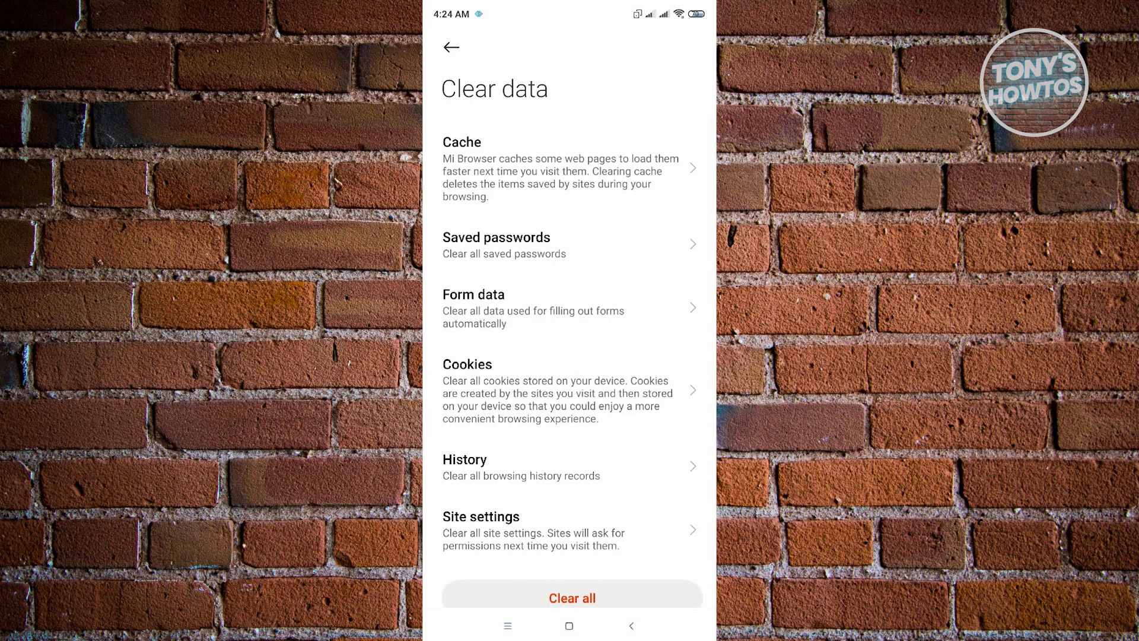
Clear Mi Browser's Cache, confirm with OK, and return to its settings page.
{"action": "left_click", "coordinate": [571, 174]}
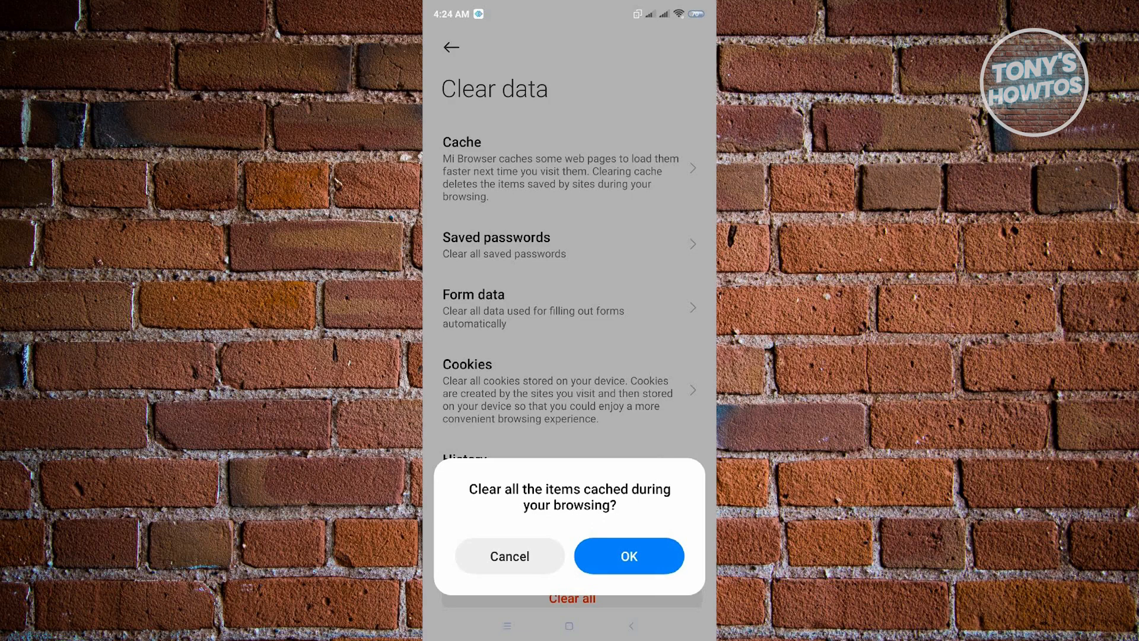
{"action": "left_click", "coordinate": [627, 555]}
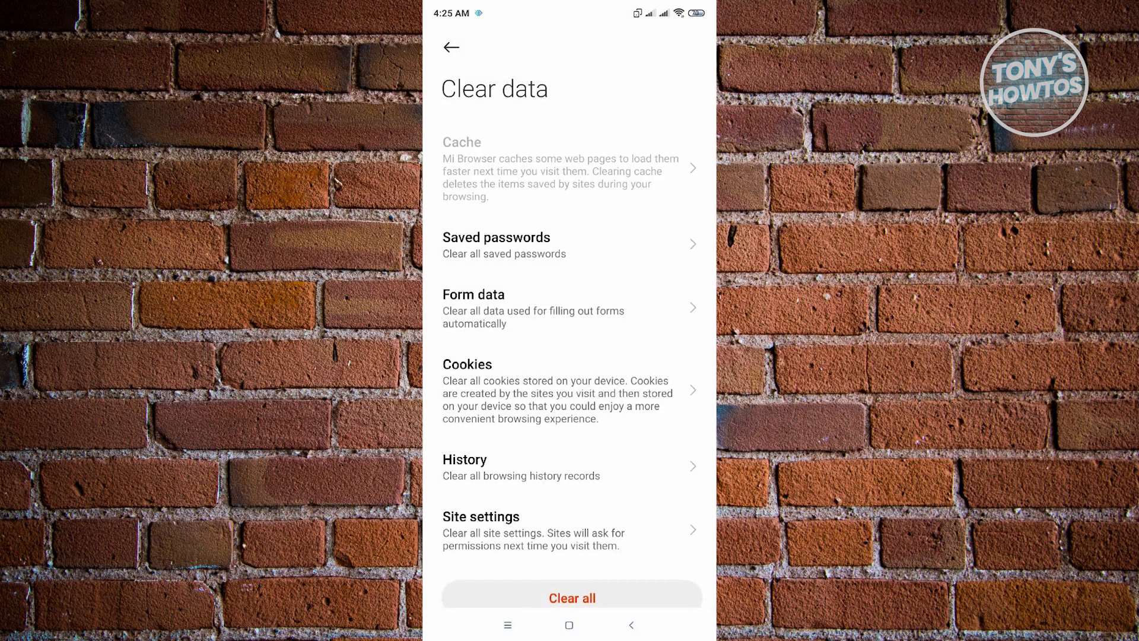
{"action": "left_click", "coordinate": [451, 48]}
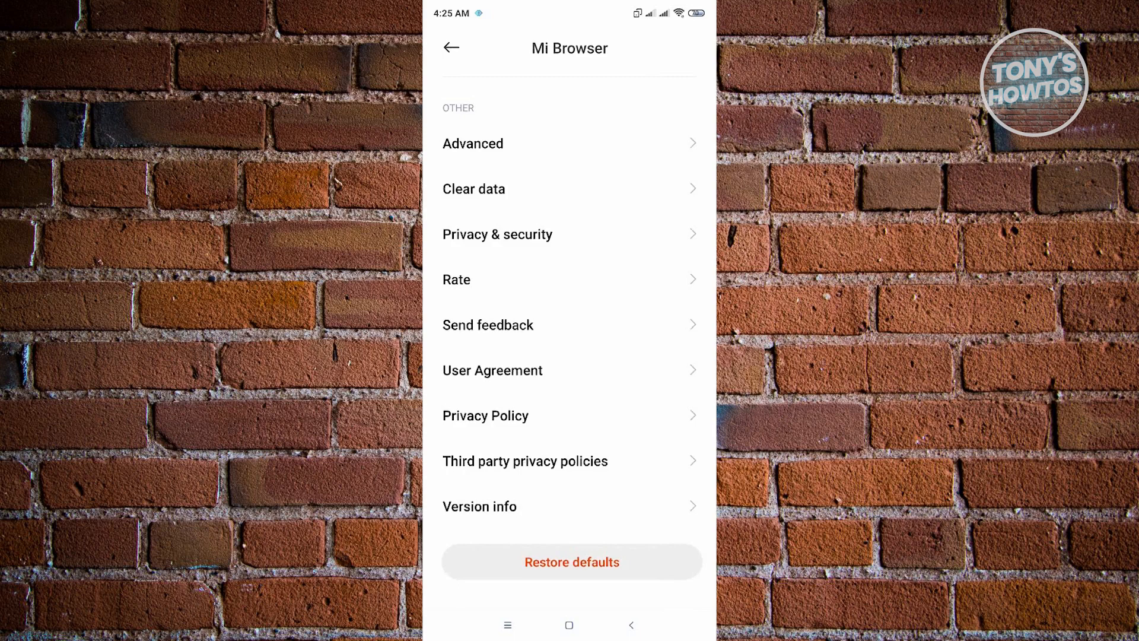